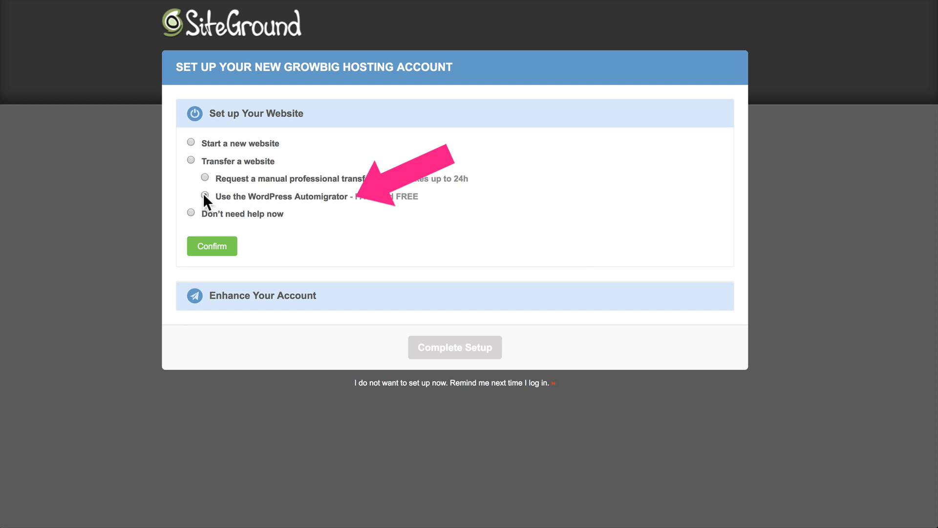
# Choose the WordPress Automigrator transfer and decline the SG Site Scanner add-on
pyautogui.click(205, 196)
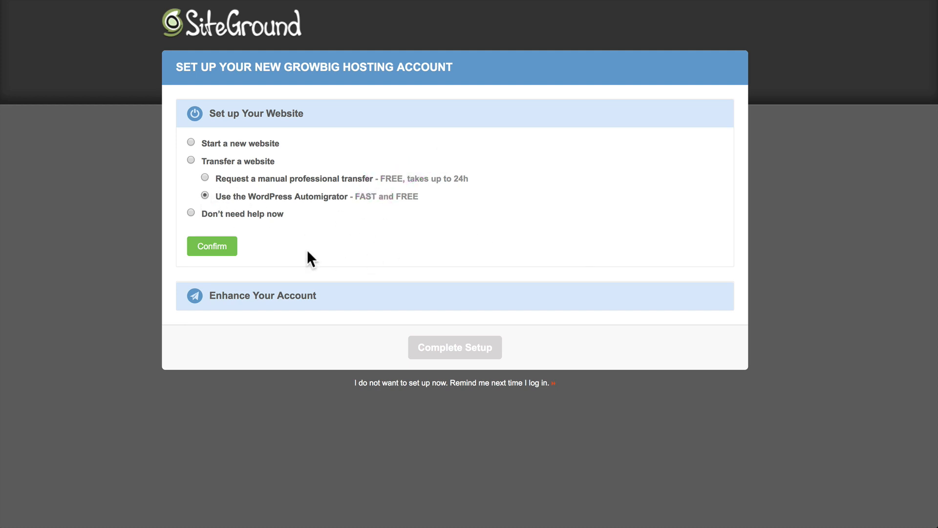
pyautogui.click(211, 245)
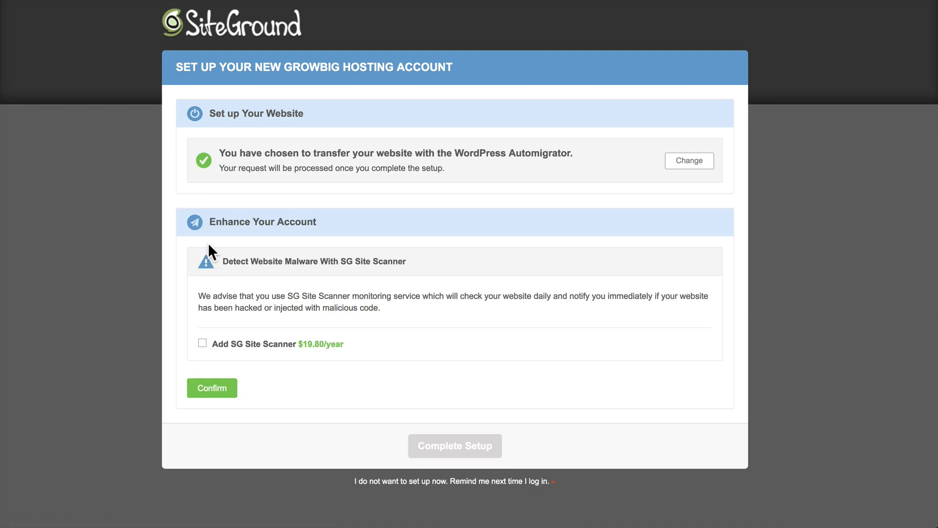
pyautogui.moveTo(214, 251)
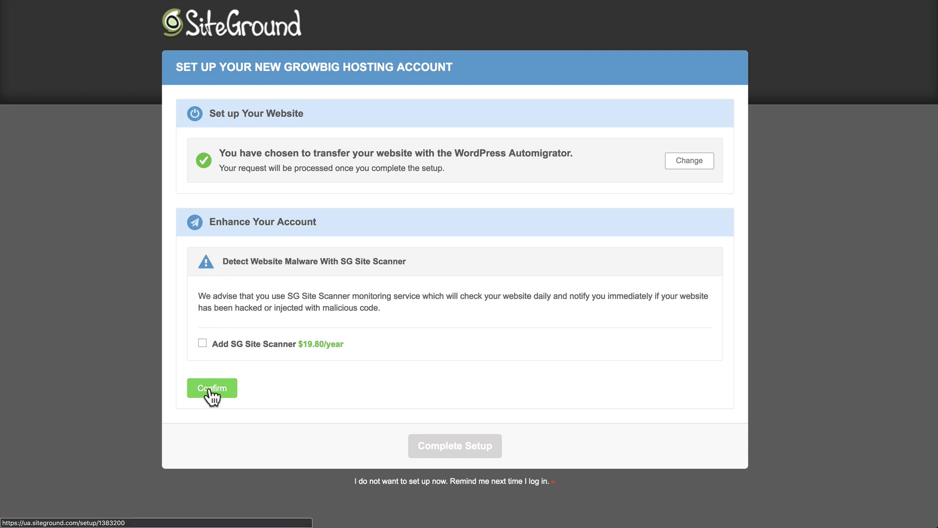
pyautogui.click(211, 388)
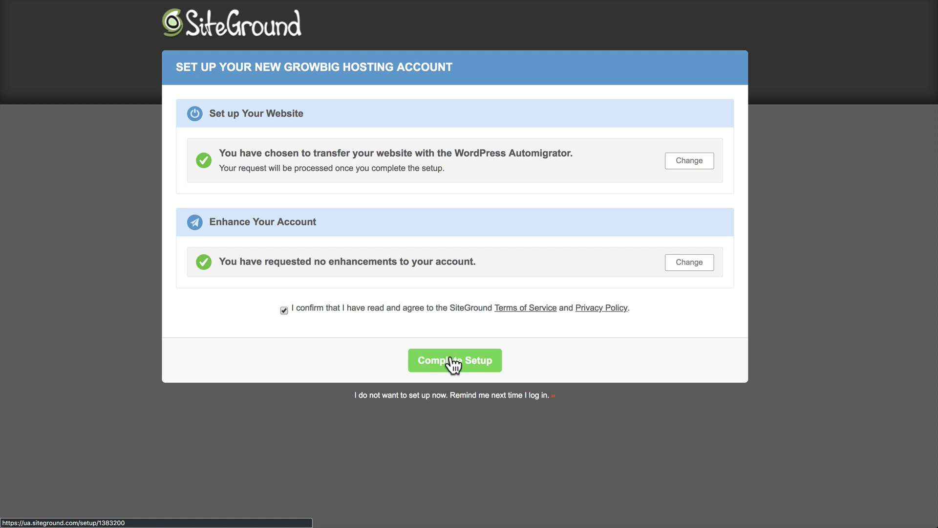
# Complete the hosting account setup and proceed to the WordPress Automigrator
pyautogui.click(455, 360)
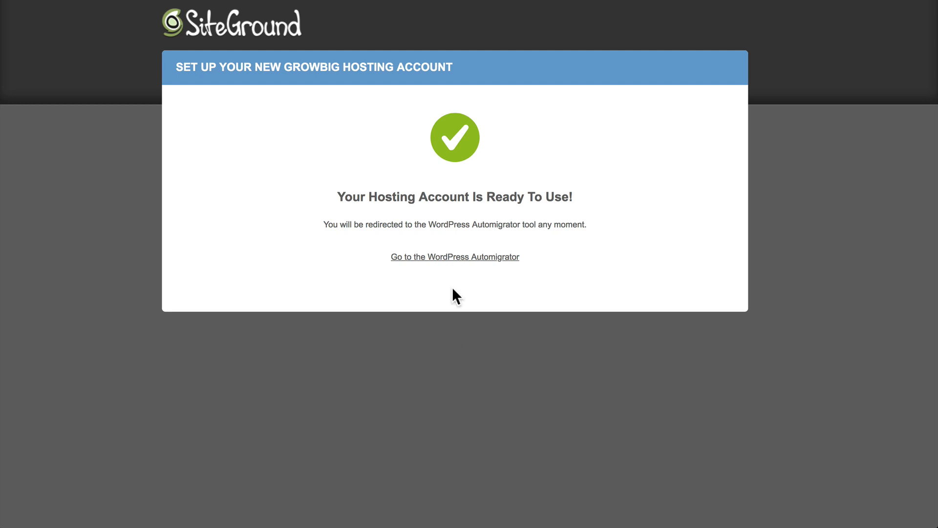
pyautogui.click(454, 257)
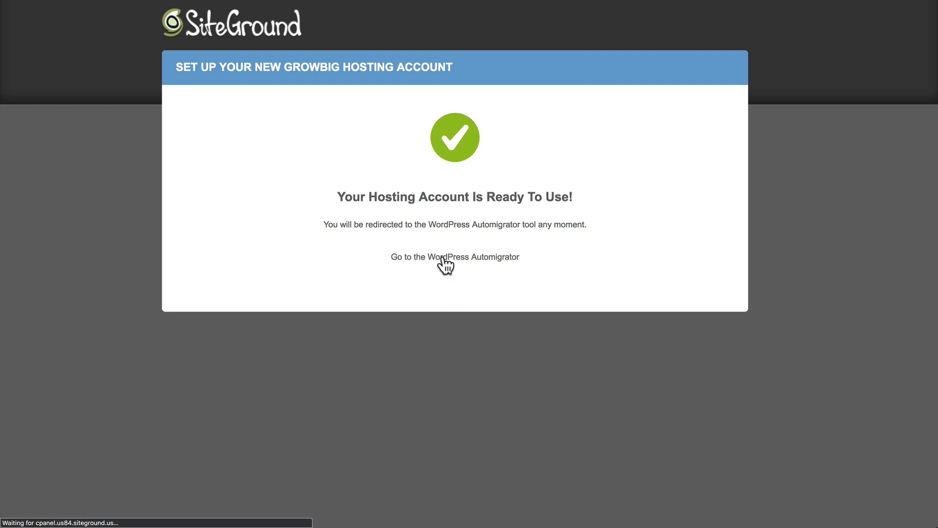
pyautogui.click(454, 256)
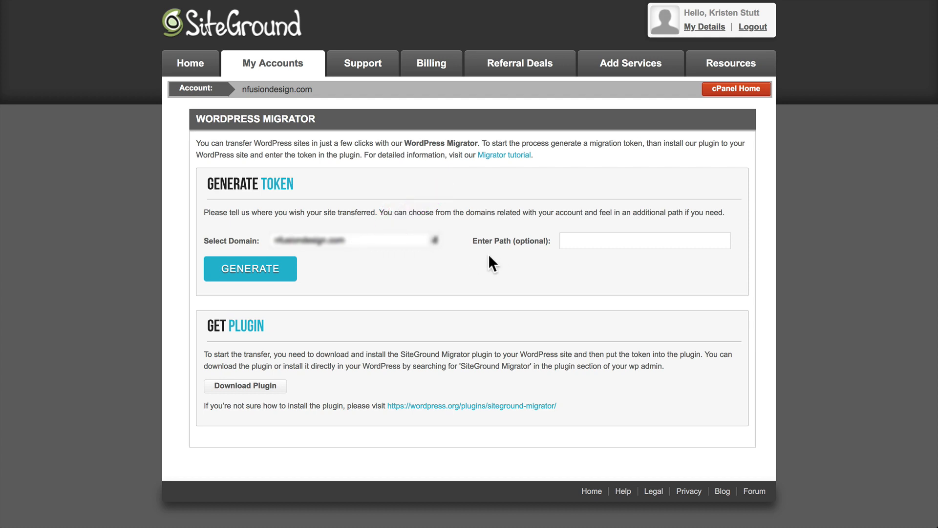
pyautogui.moveTo(590, 236)
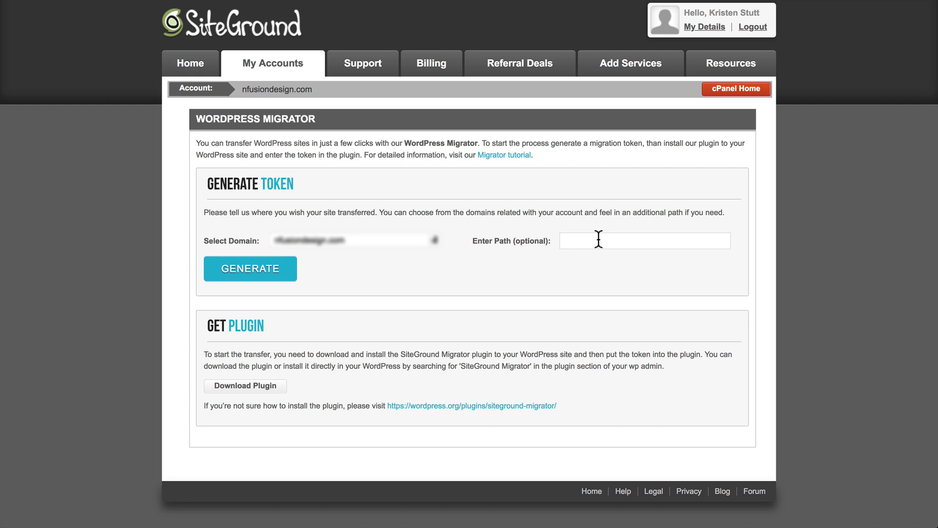
# Generate a migration token for nfusiondesign.com
pyautogui.click(249, 268)
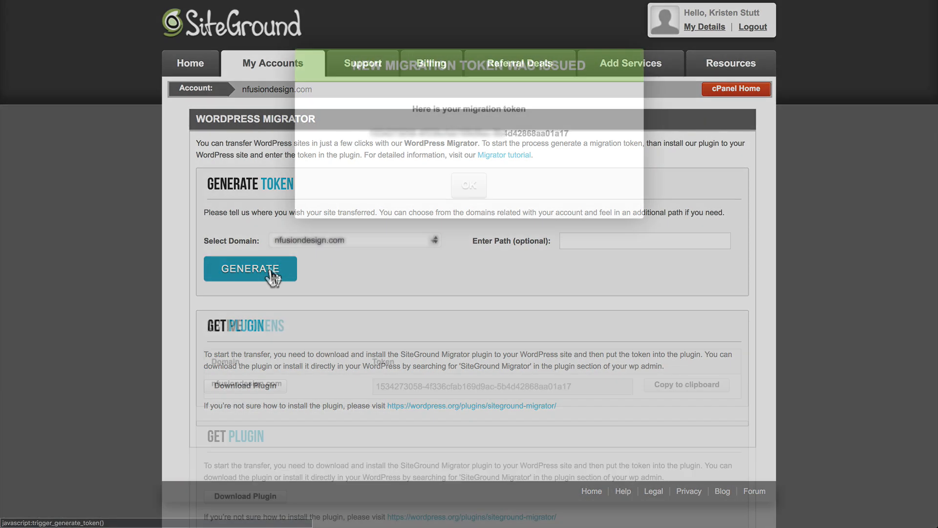
# Dismiss the 'New Migration Token Was Issued' notice so the token shows under Active Tokens
pyautogui.click(250, 268)
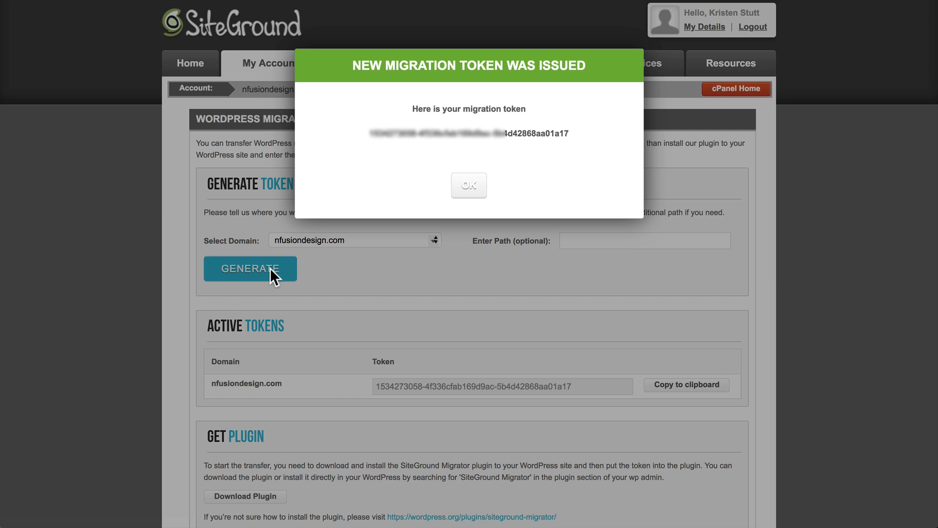
pyautogui.click(468, 184)
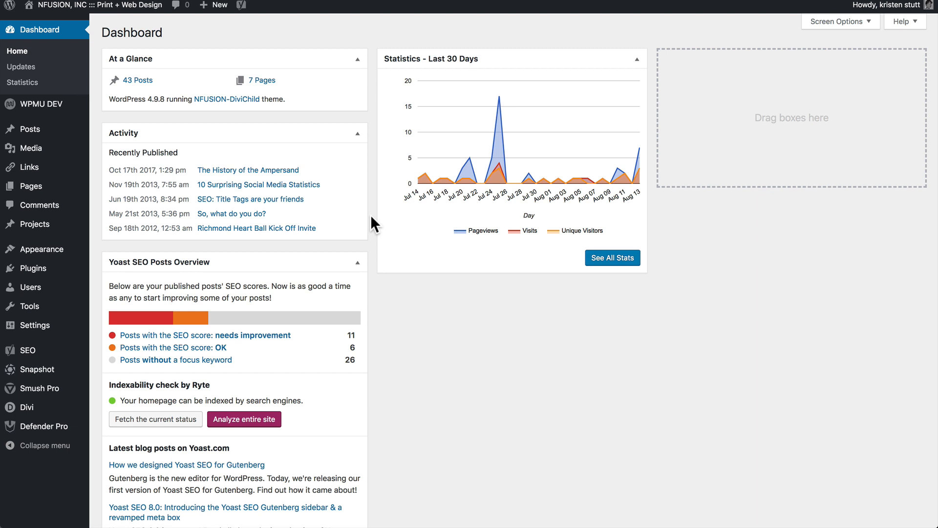
pyautogui.moveTo(32, 267)
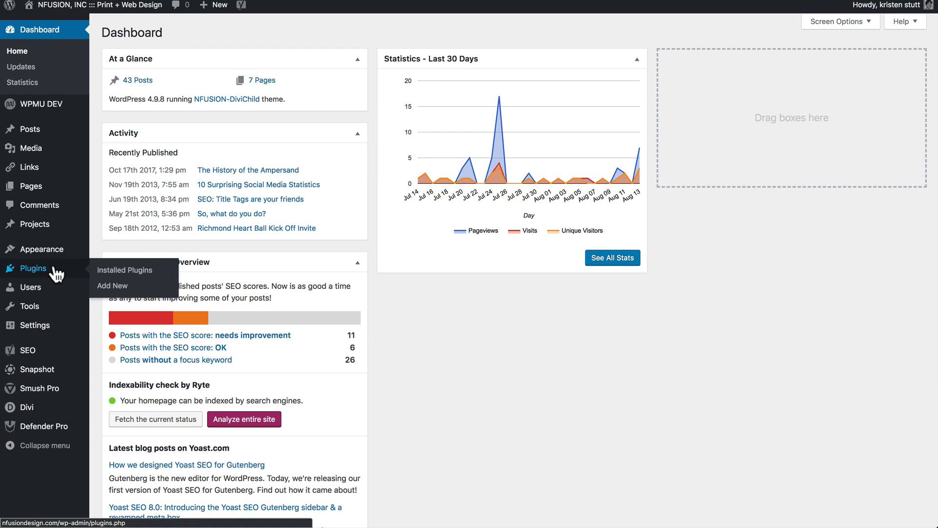
# Search 'siteground migrator', then install and activate the SiteGround Migrator plugin
pyautogui.click(112, 286)
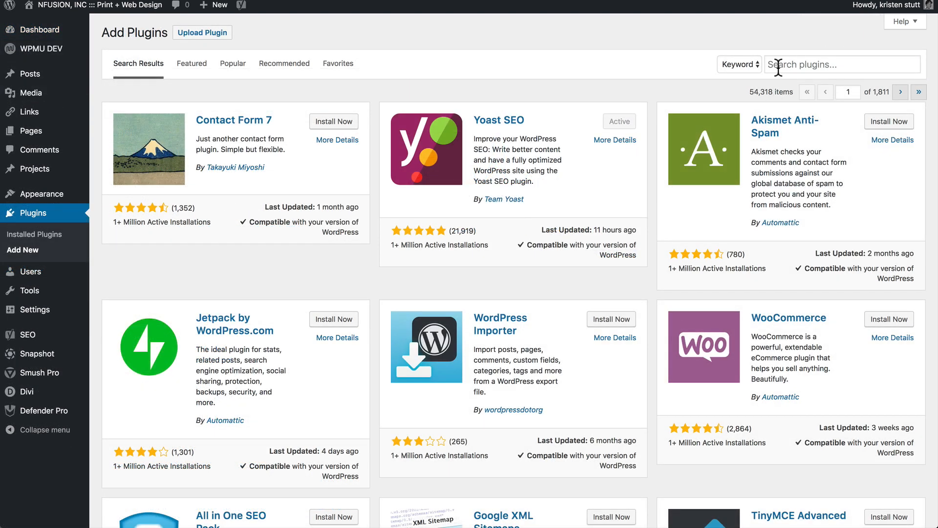
pyautogui.write('siteground migrator')
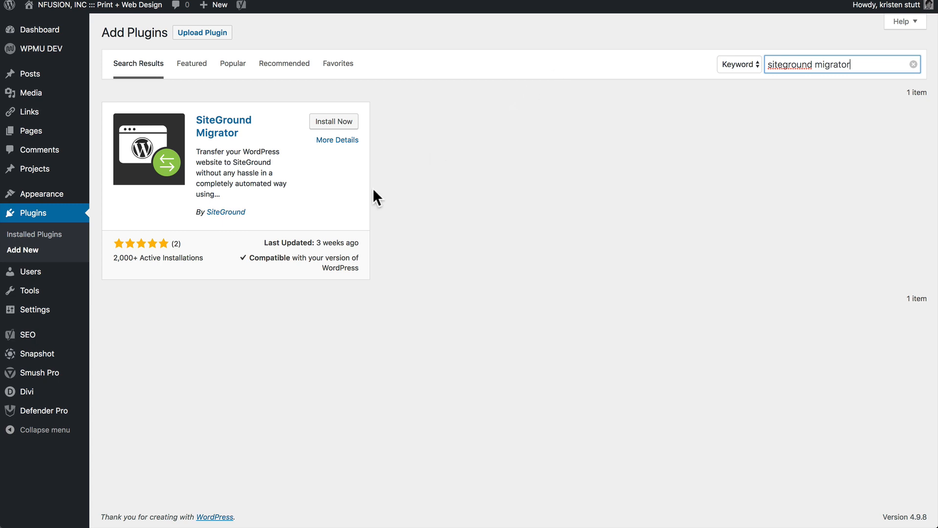
pyautogui.click(333, 121)
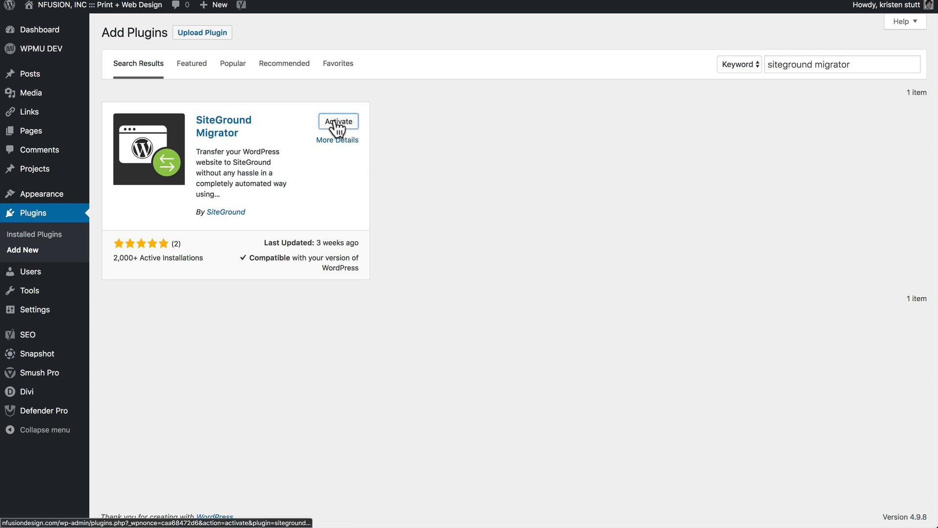
pyautogui.click(337, 122)
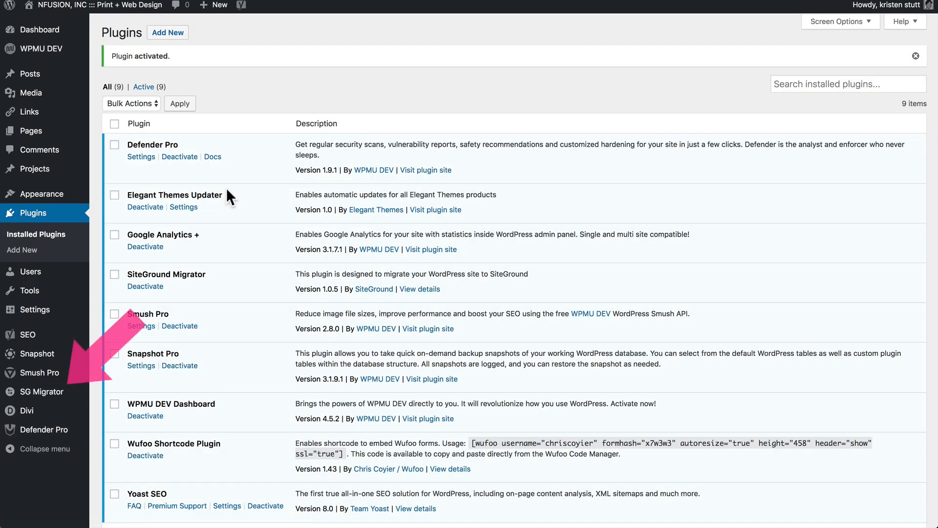
# Go to the SG Migrator plugin's transfer page
pyautogui.click(42, 391)
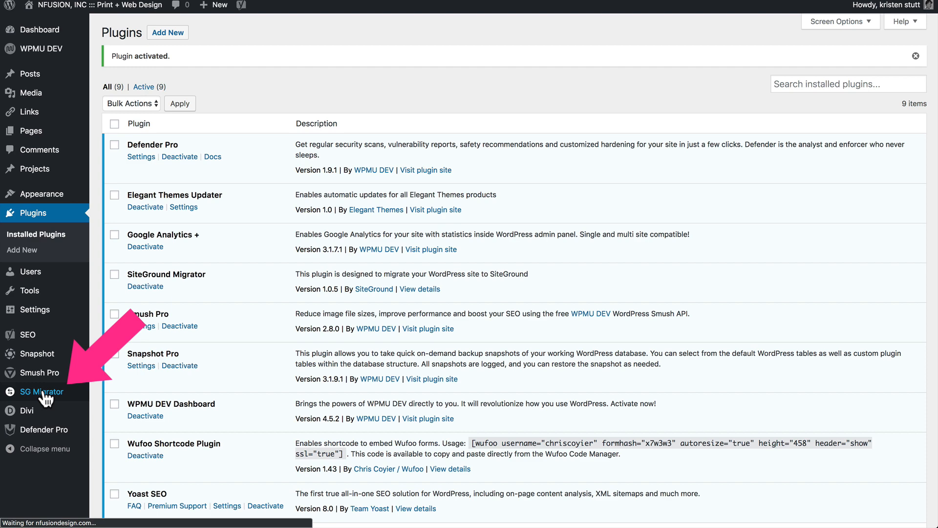
pyautogui.click(42, 390)
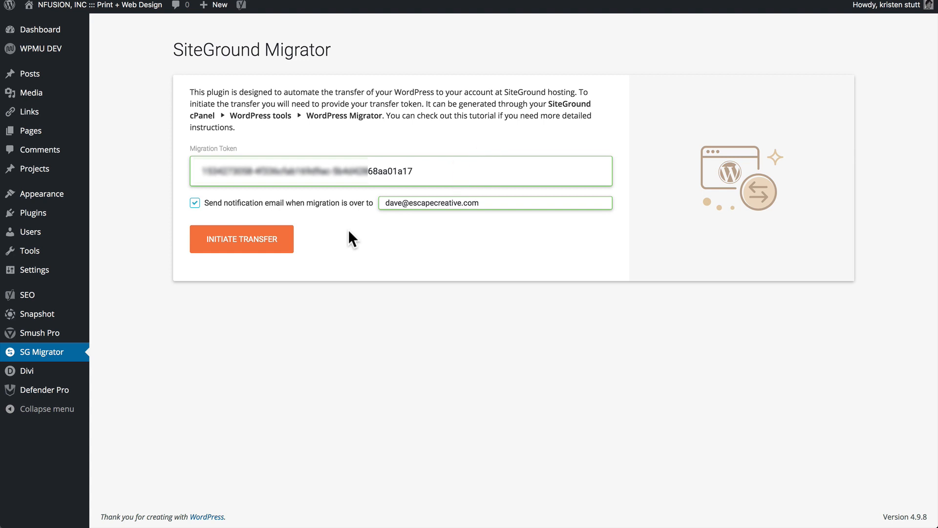
# Initiate the transfer to SiteGround using the pasted migration token
pyautogui.click(241, 238)
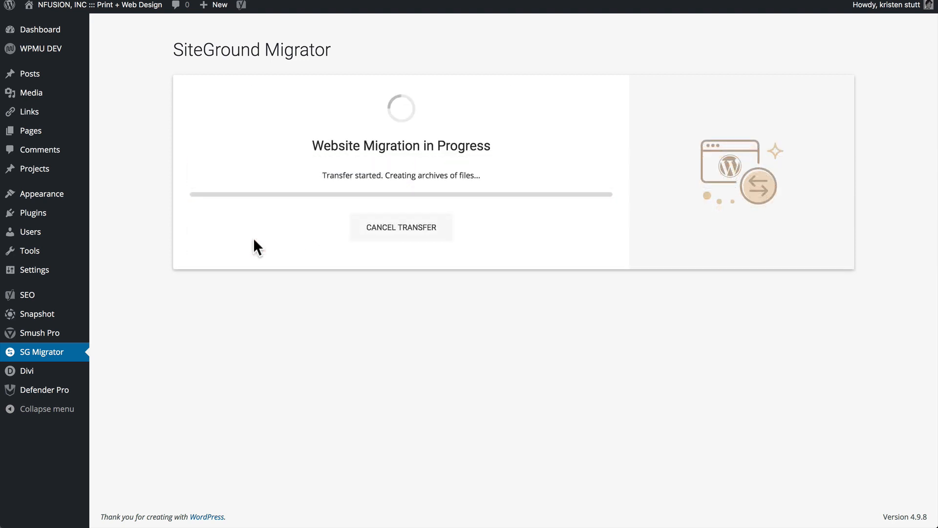